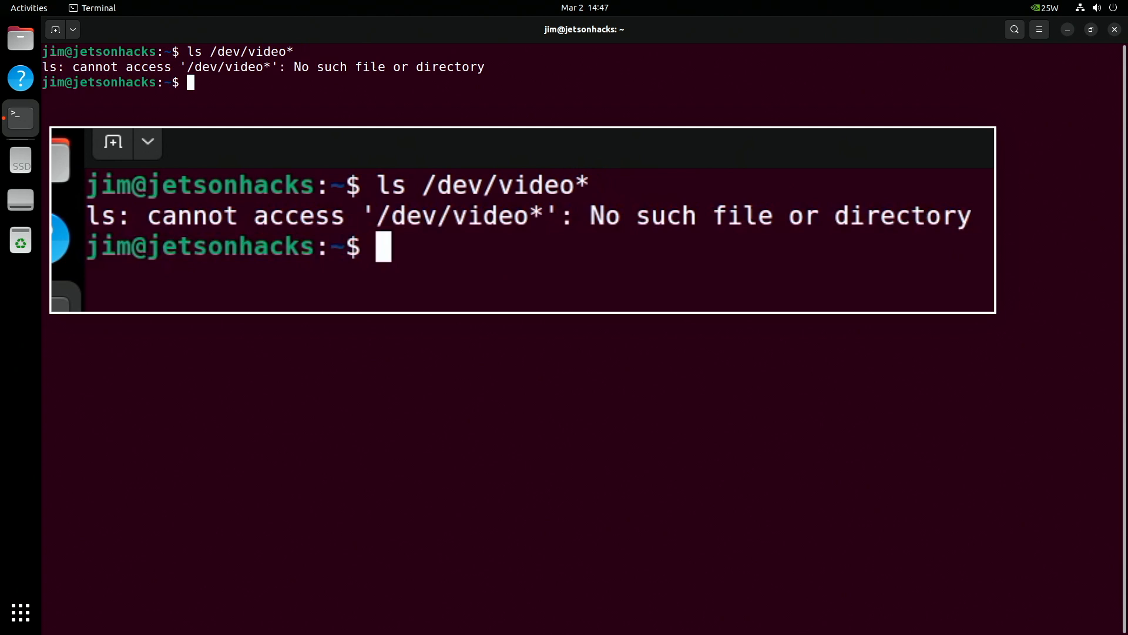
# Move into /opt/nvidia to launch the jetson-io header tool.
pyautogui.write('cd /opt/nvidia')
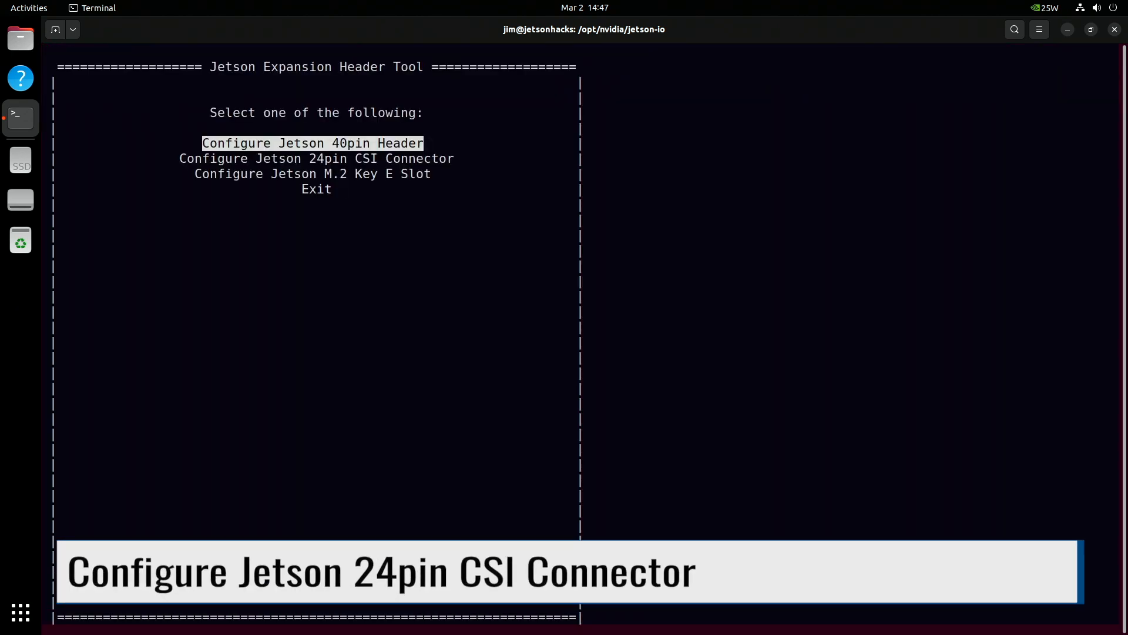
# Configure the 24-pin CSI connector for the camera, save the pins, and reboot.
pyautogui.press('Down')
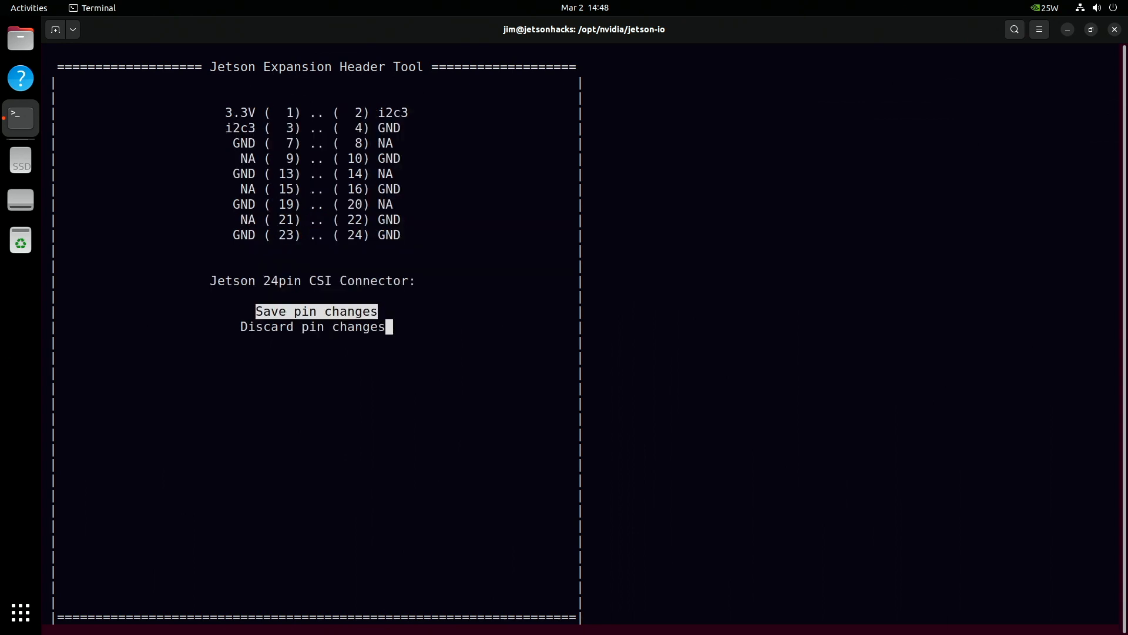
pyautogui.press('Return')
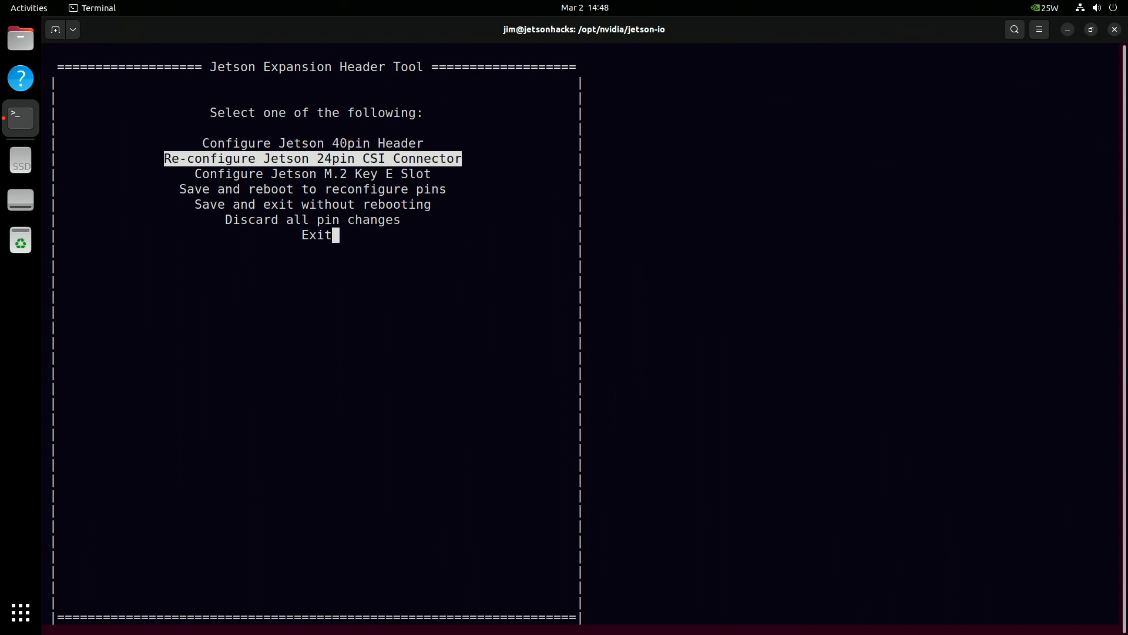
pyautogui.press('Down')
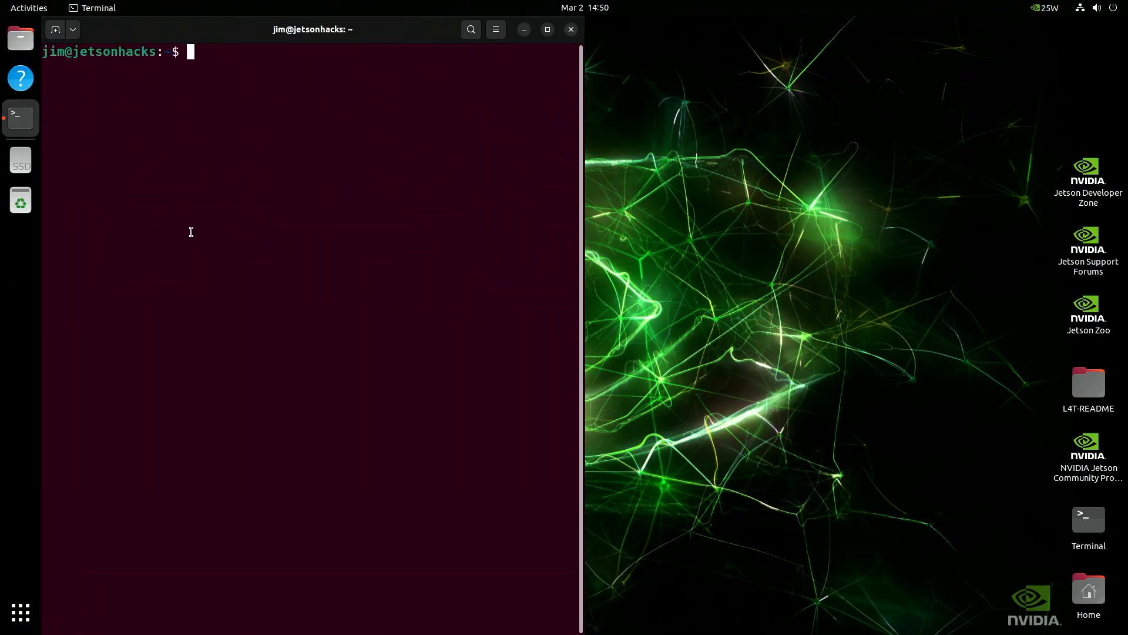
# List /dev/video devices to confirm the camera appears after reboot.
pyautogui.write('ls')
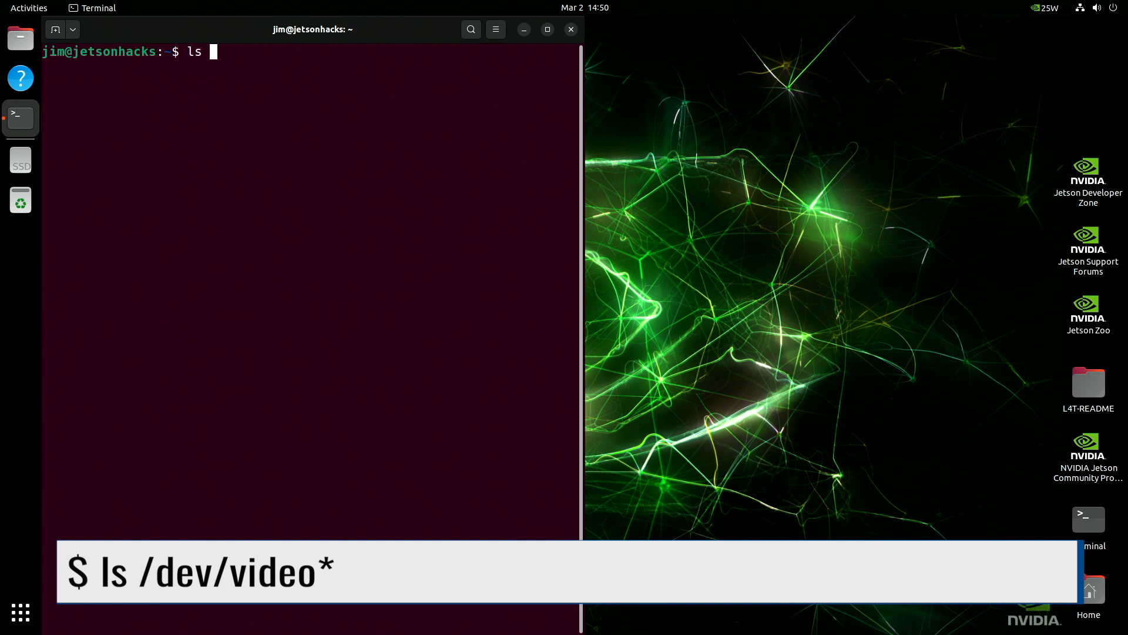
pyautogui.write('/dev/video')
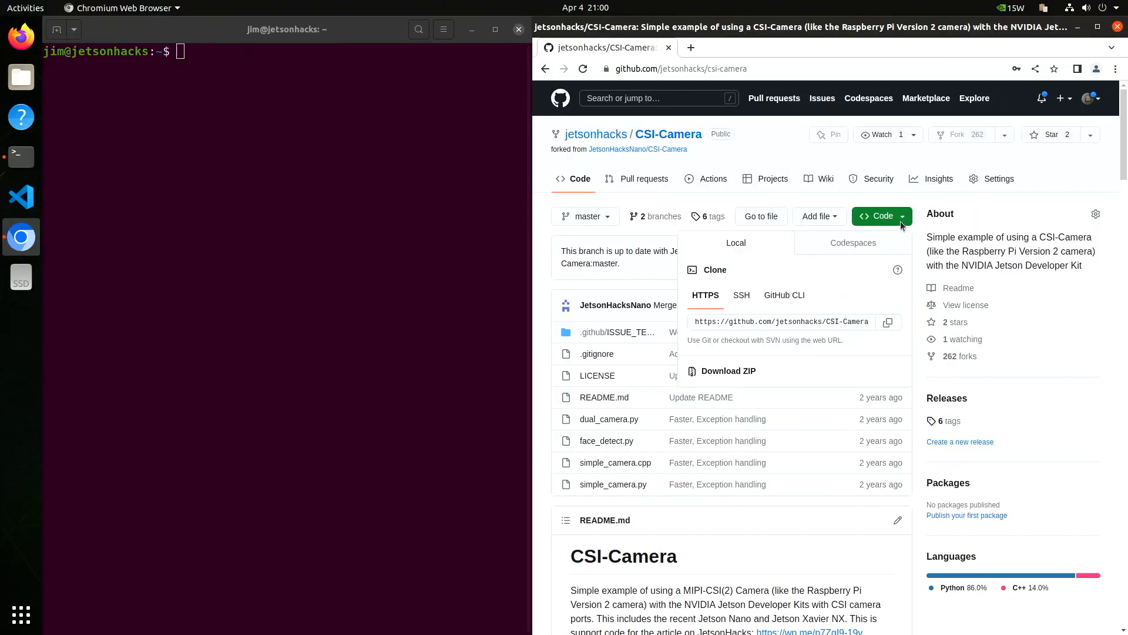
# Git clone the CSI-Camera repository into the terminal's current folder.
pyautogui.click(889, 322)
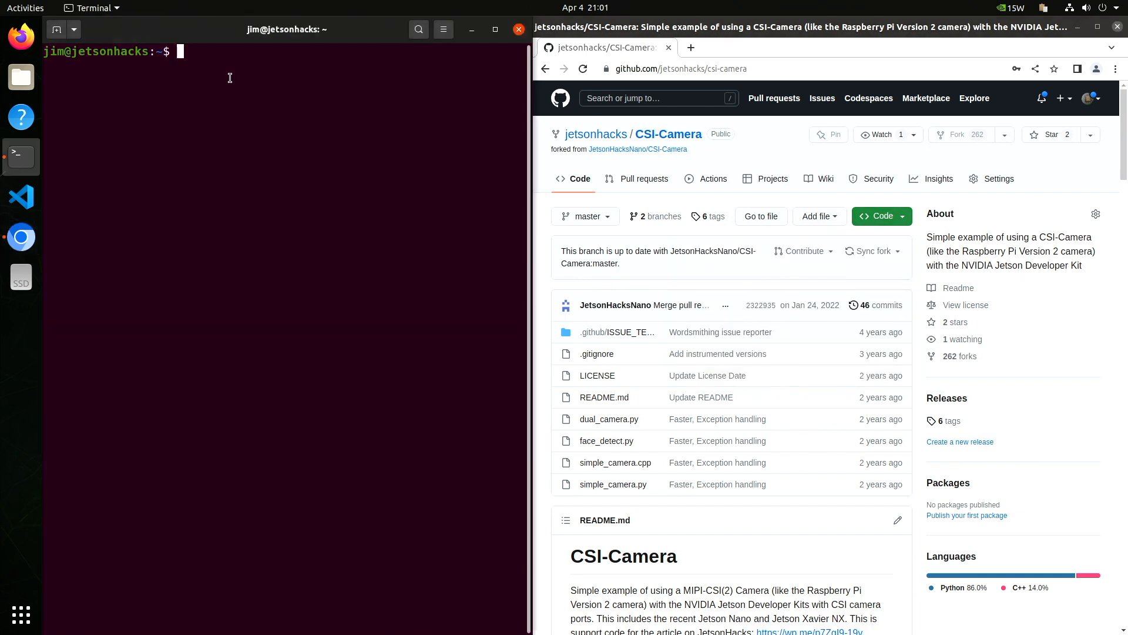
pyautogui.write('git clone')
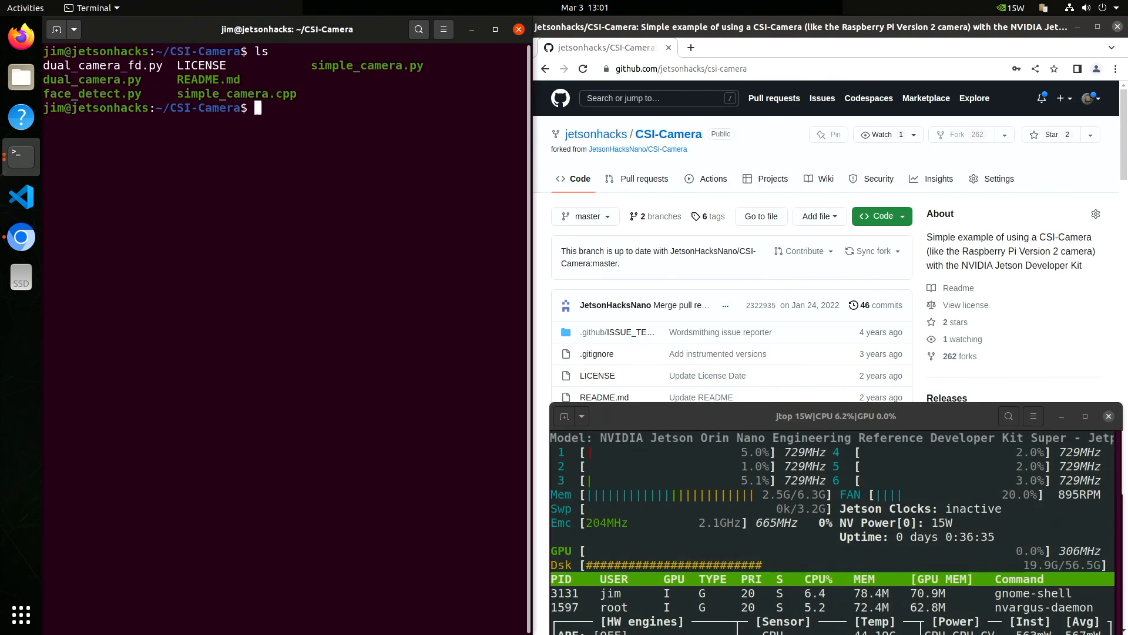
# Run simple_camera.py, close its live CSI Camera preview, and list the folder.
pyautogui.write('python3 simple_camera.py')
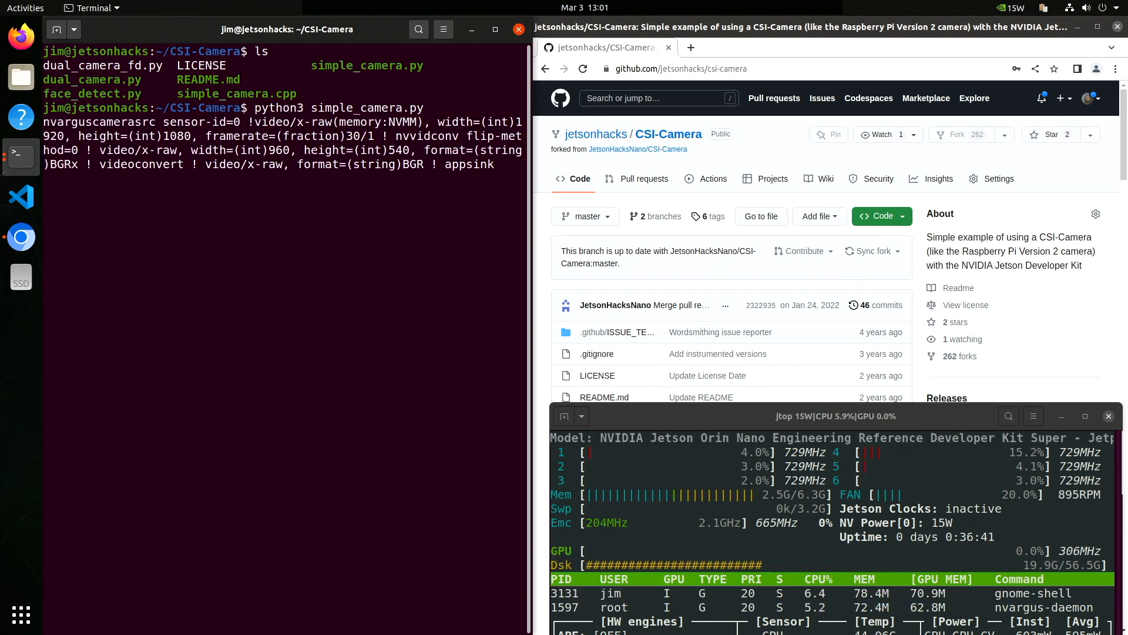
pyautogui.press('Return')
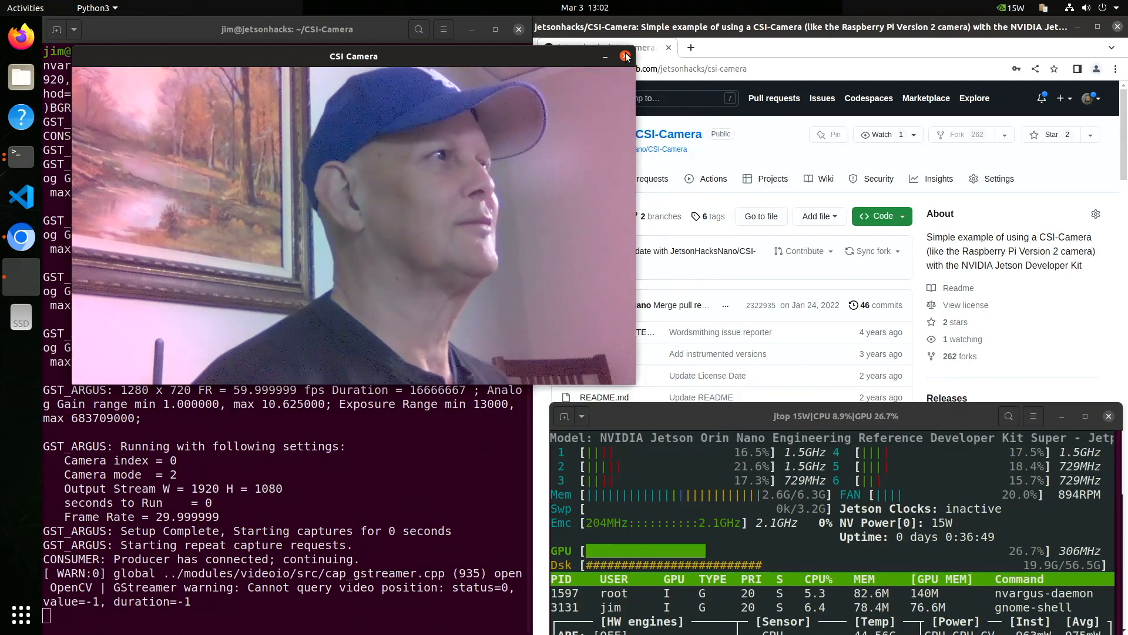
pyautogui.click(625, 56)
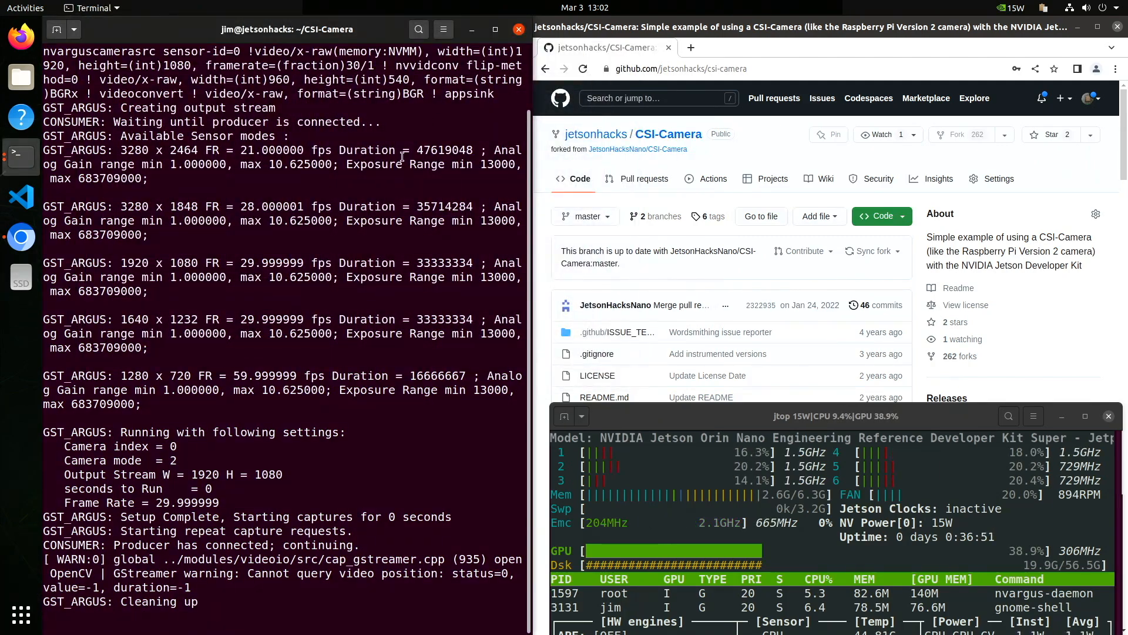
pyautogui.write('ls')
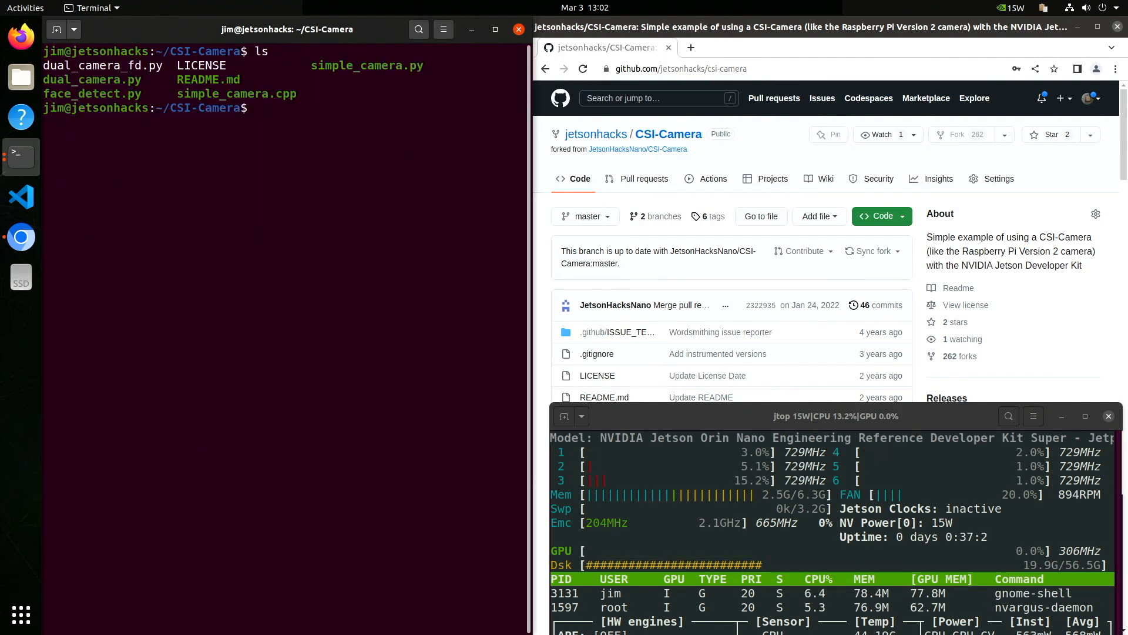
# Run dual_camera.py and close the Dual CSI Cameras preview.
pyautogui.write('python3 du')
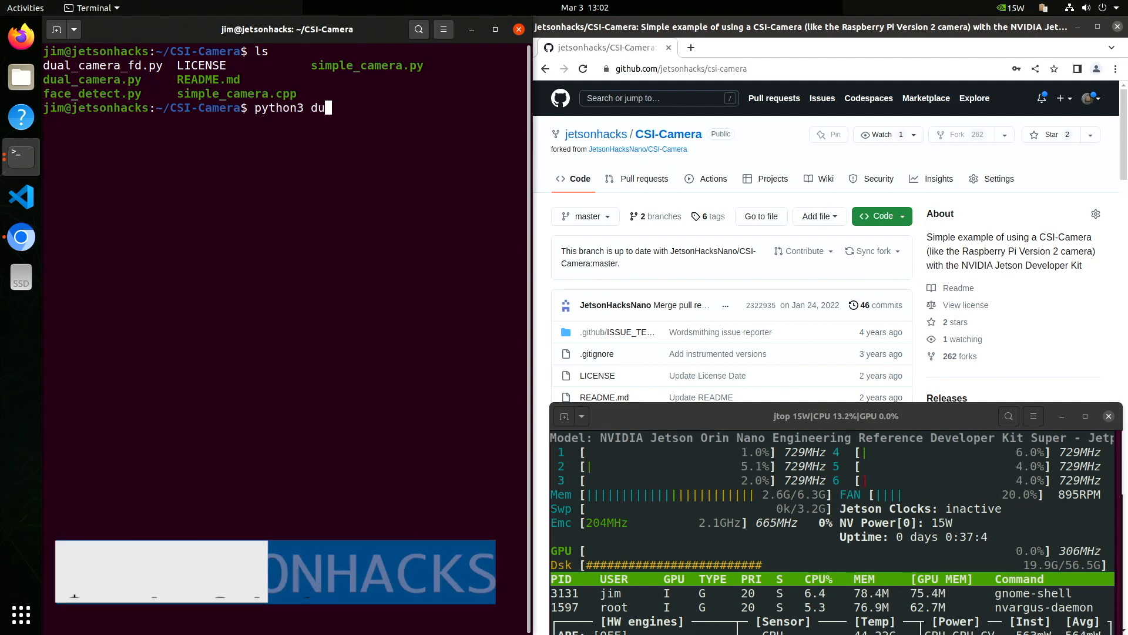
pyautogui.write('al_camera.py')
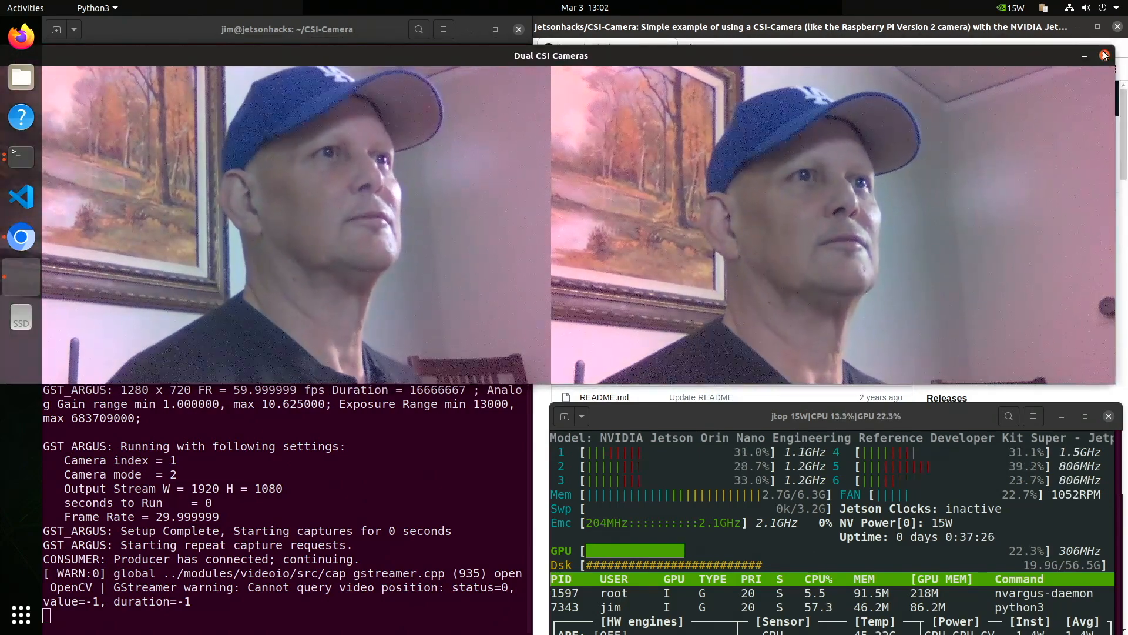
pyautogui.click(1104, 55)
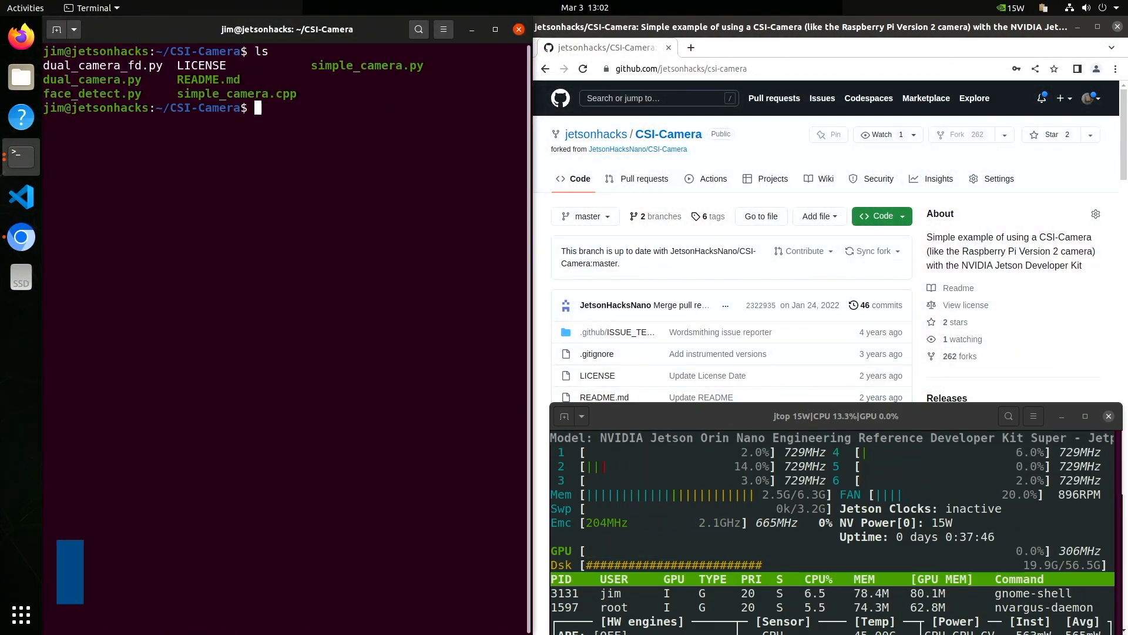
# Enter 'python3 face_detect.py' at the prompt without running it yet.
pyautogui.write('python3 face_')
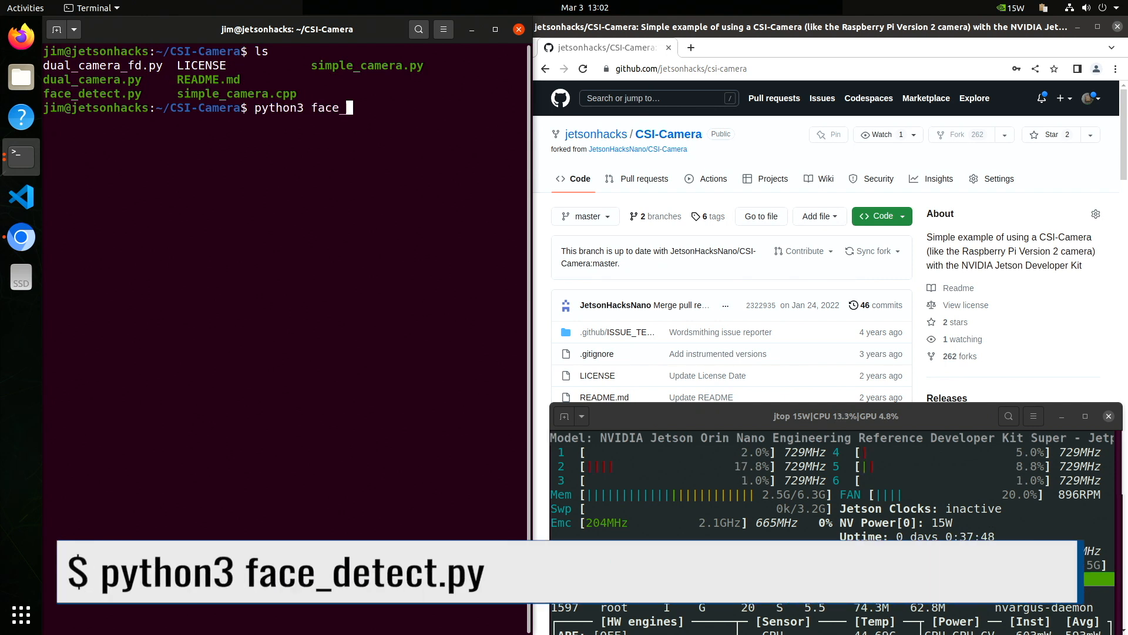
pyautogui.write('detect.py')
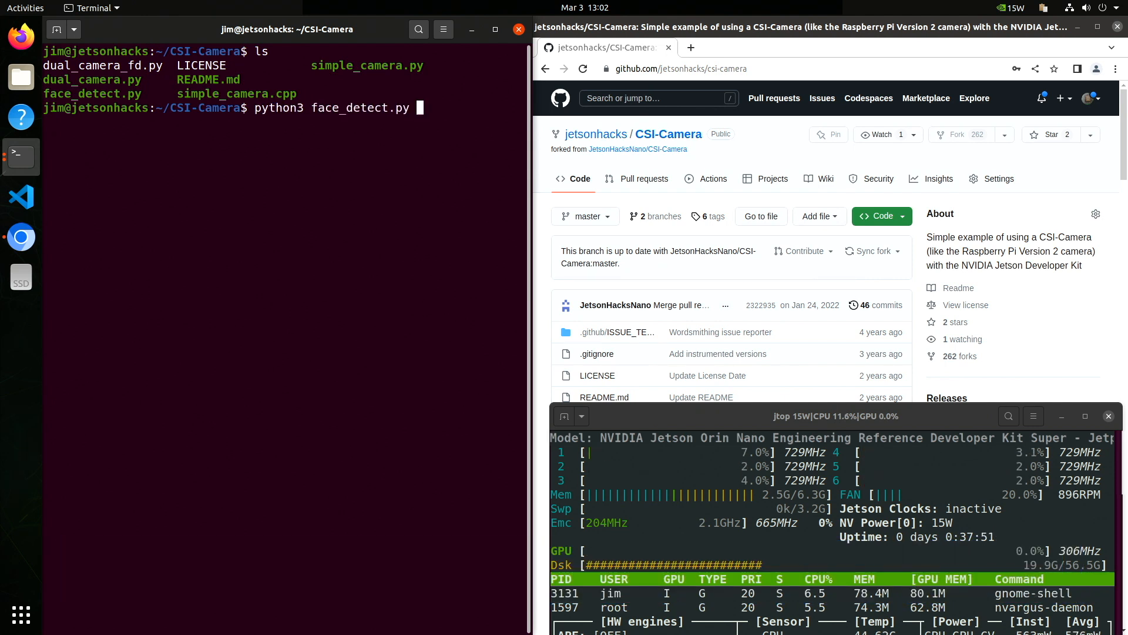